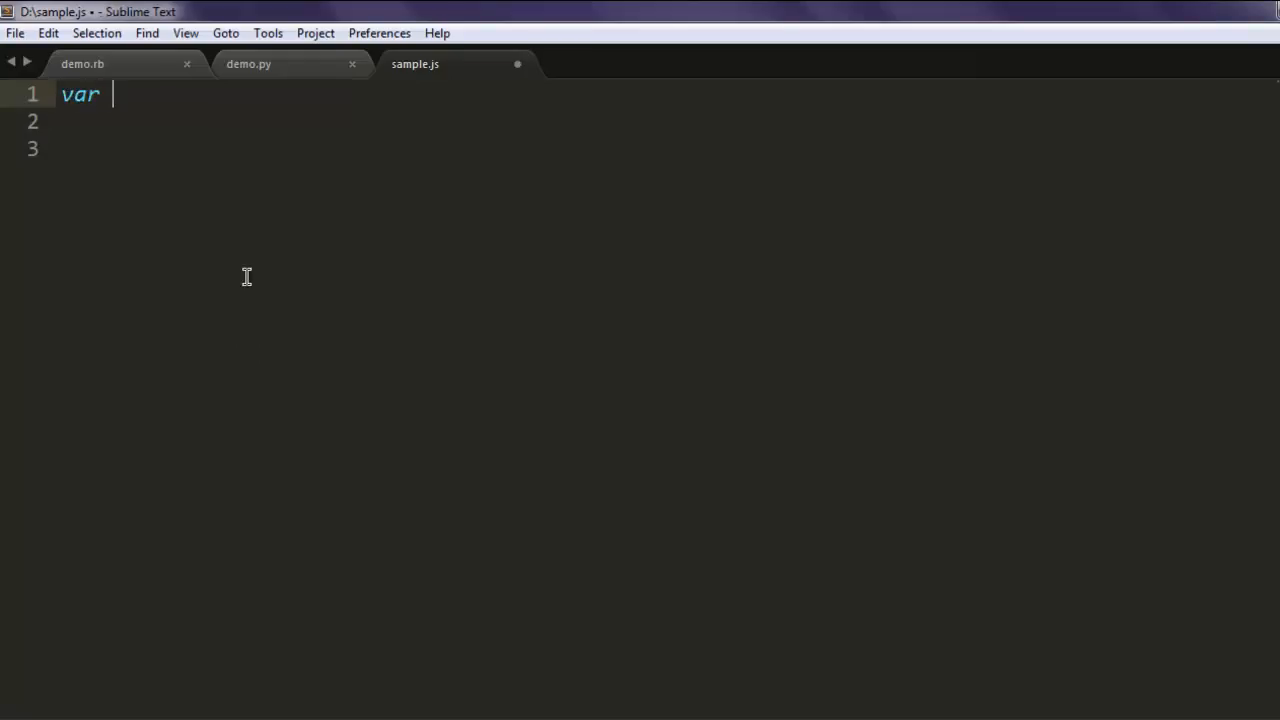
Step: Write `var casper = require('casper').create();` as the first line of sample.js
type("casper")
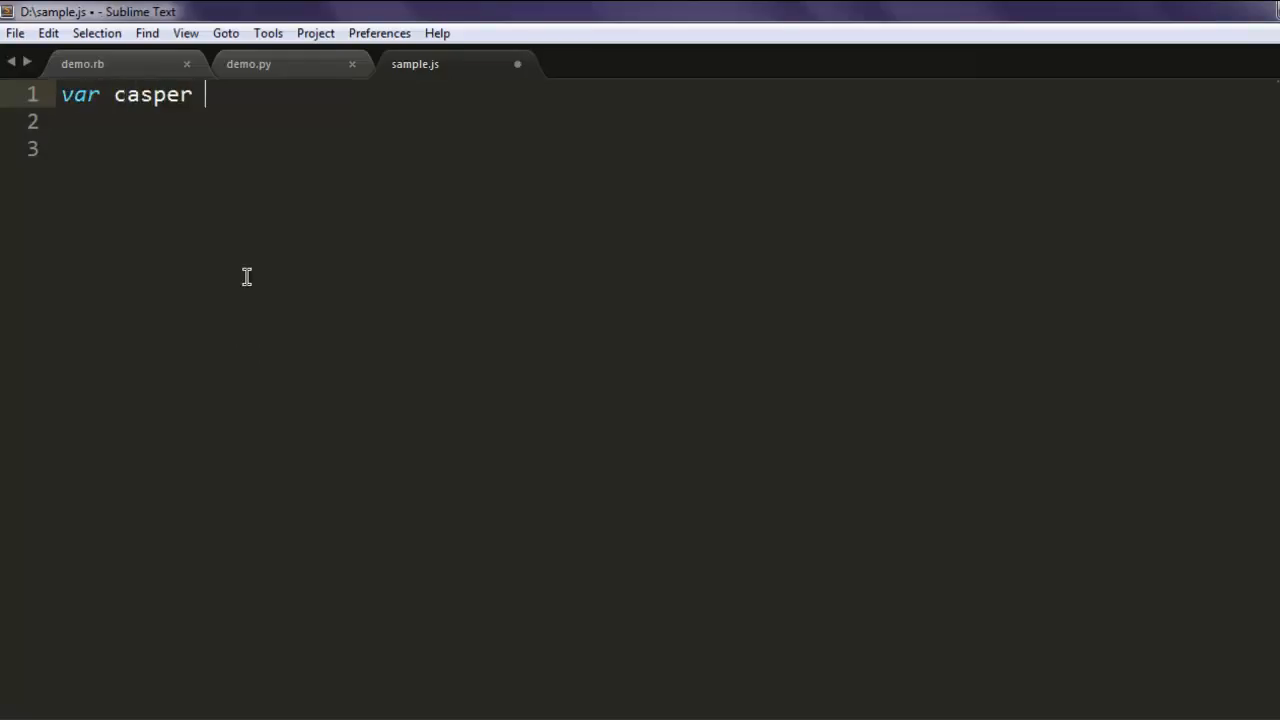
type("= reuiq")
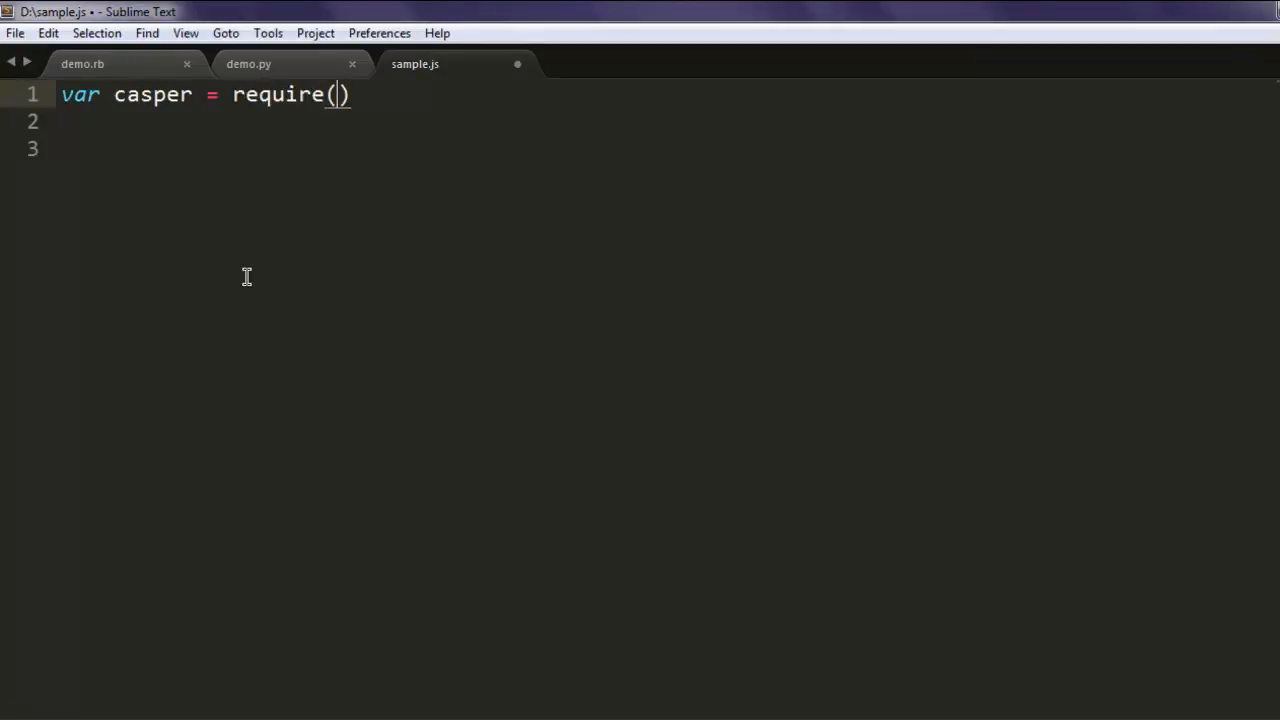
type("'casper'")
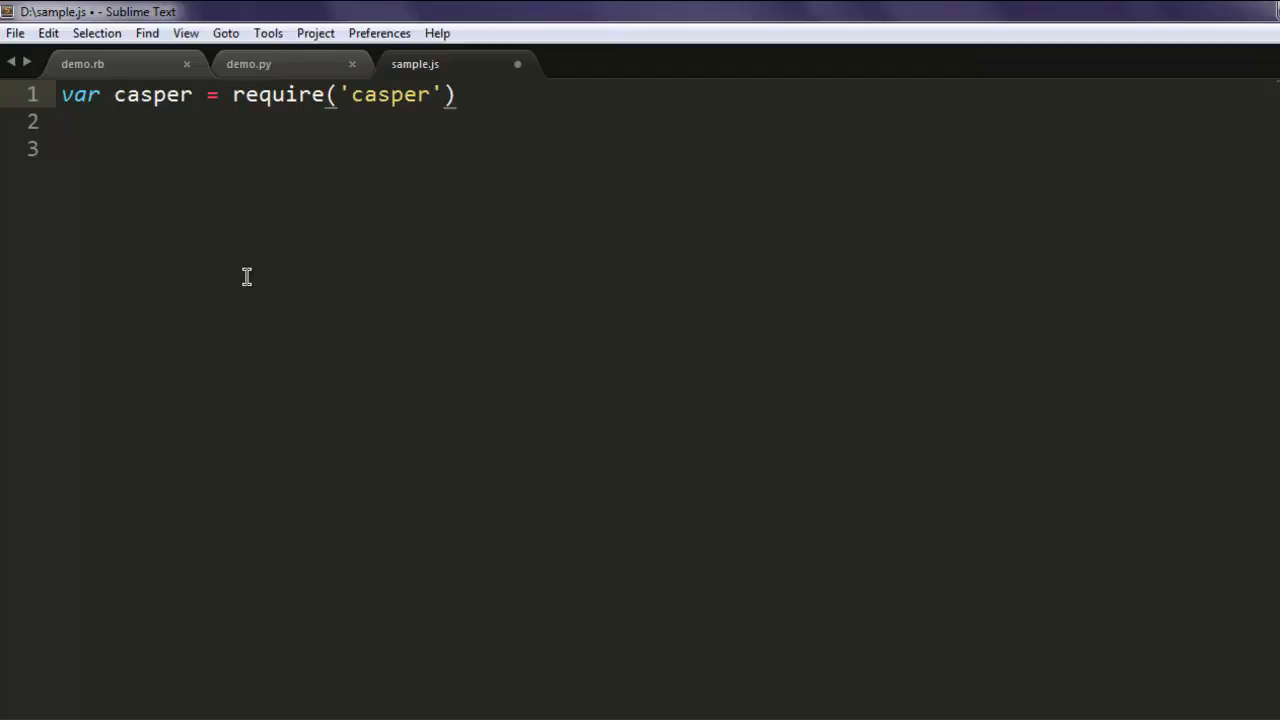
type(".create();")
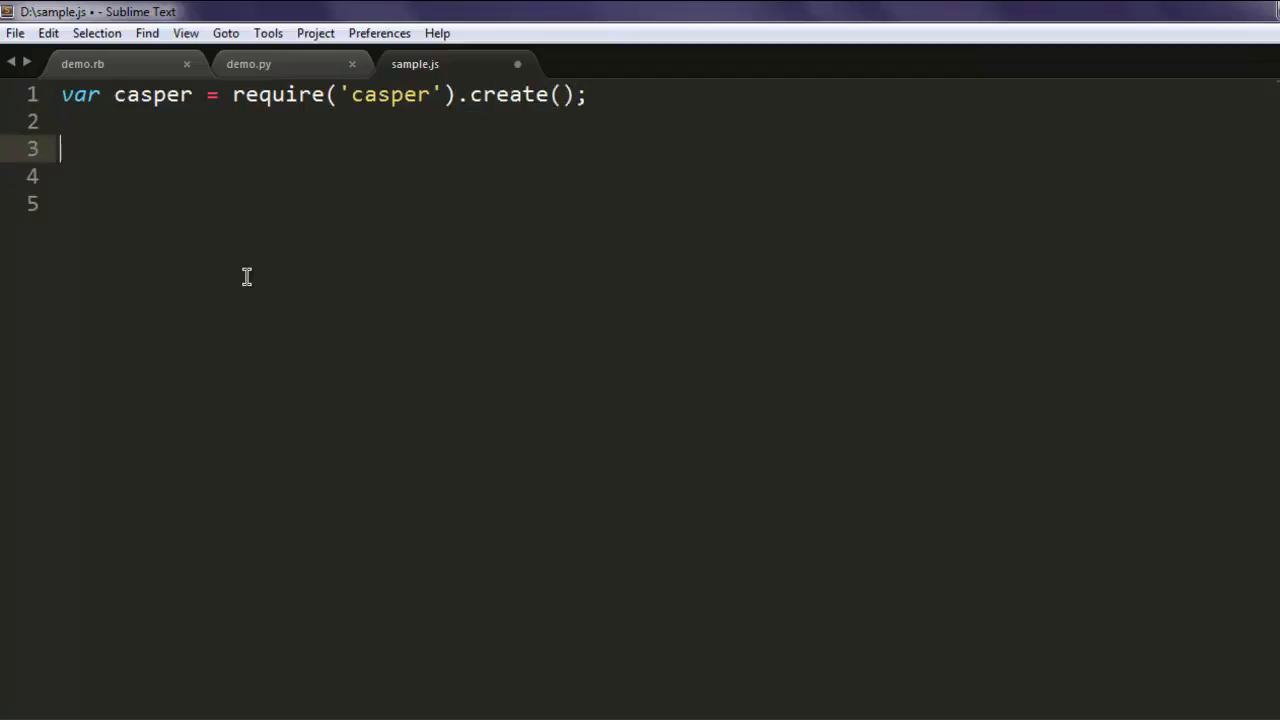
type("casper.start(")
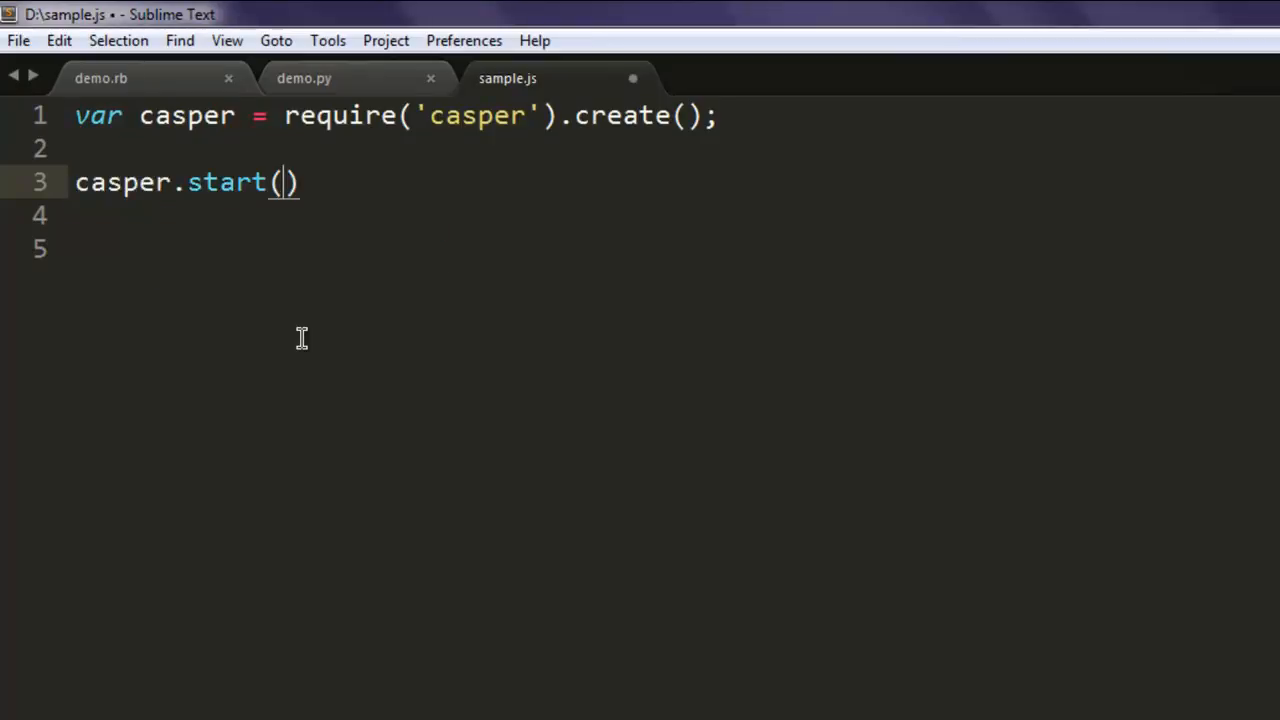
type("'http://'")
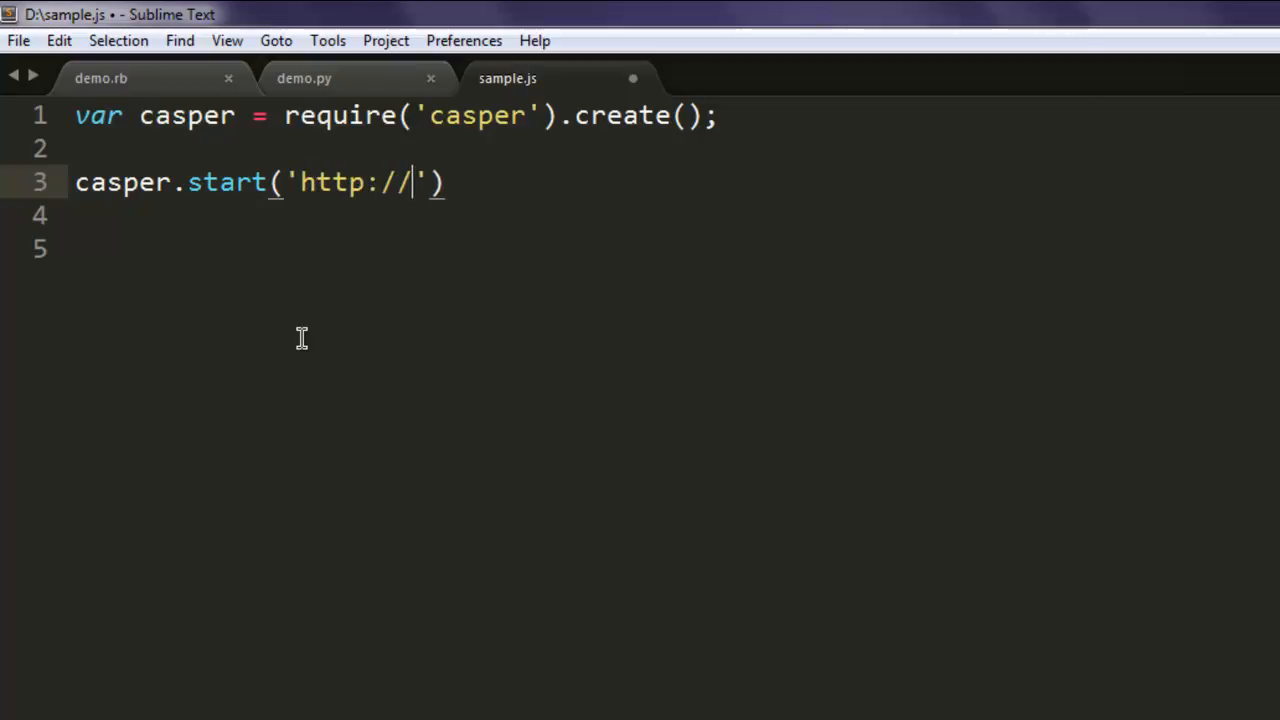
type("google.com")
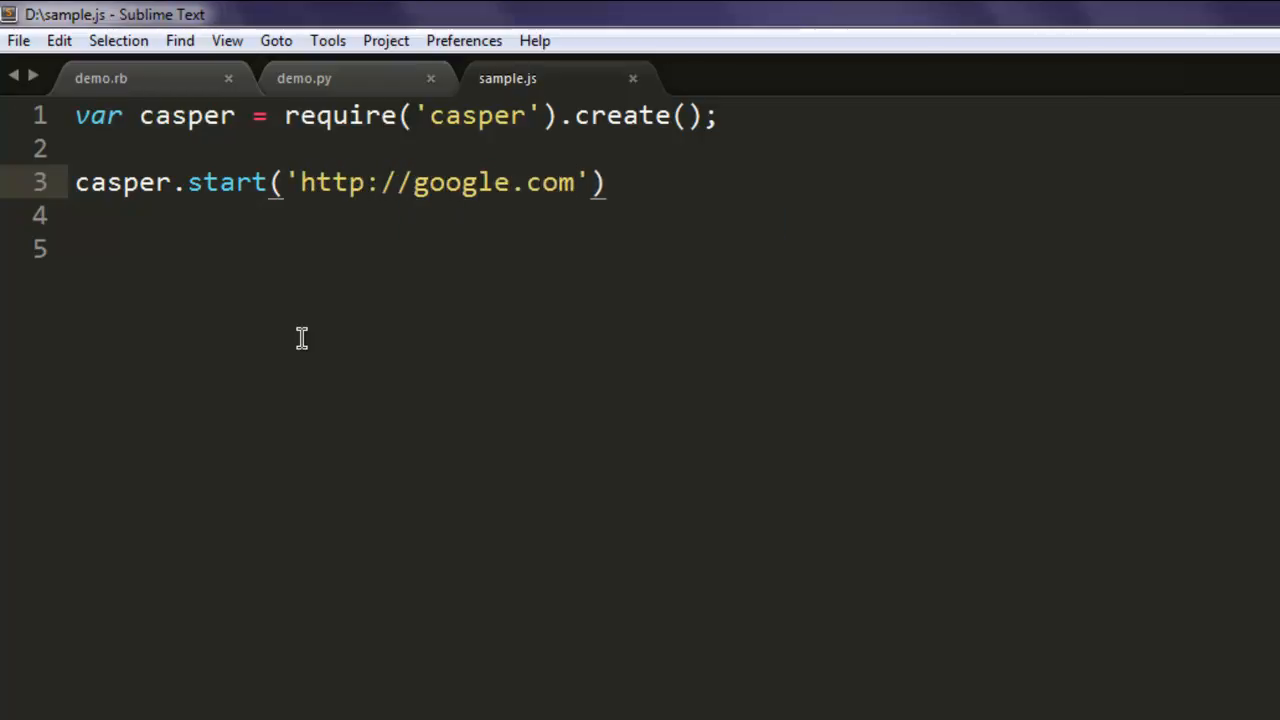
type(",")
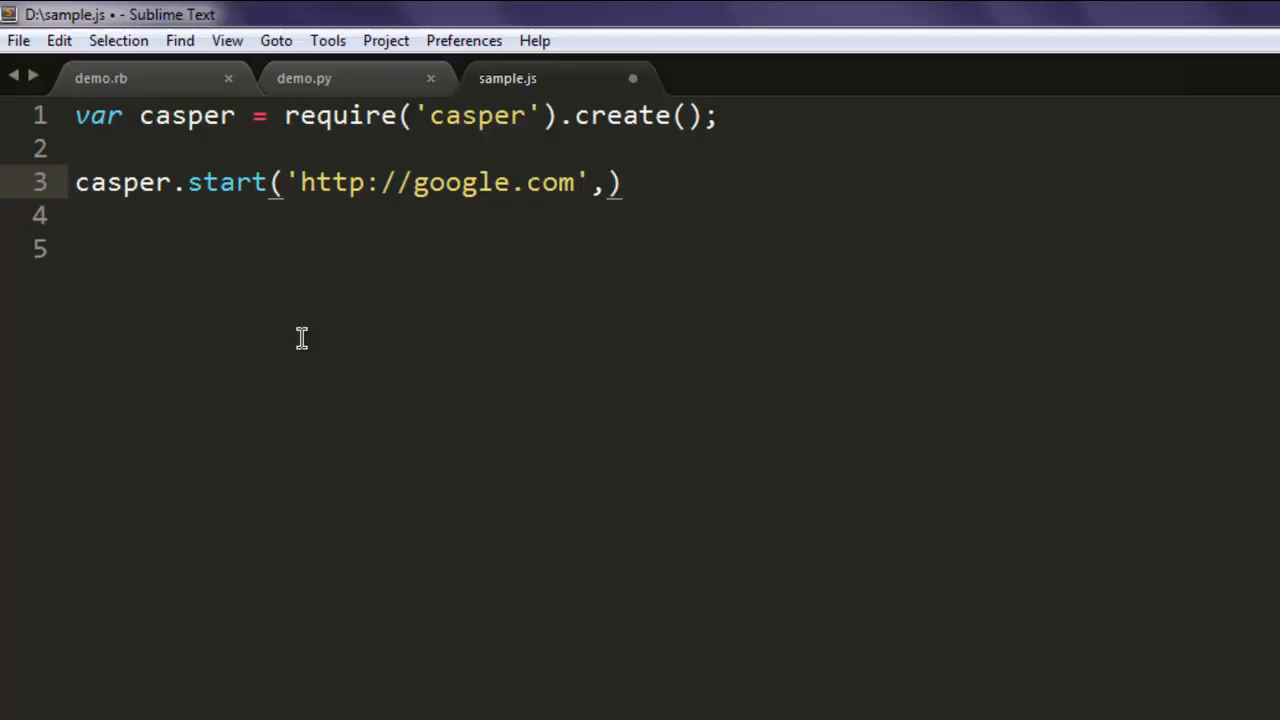
type("functin")
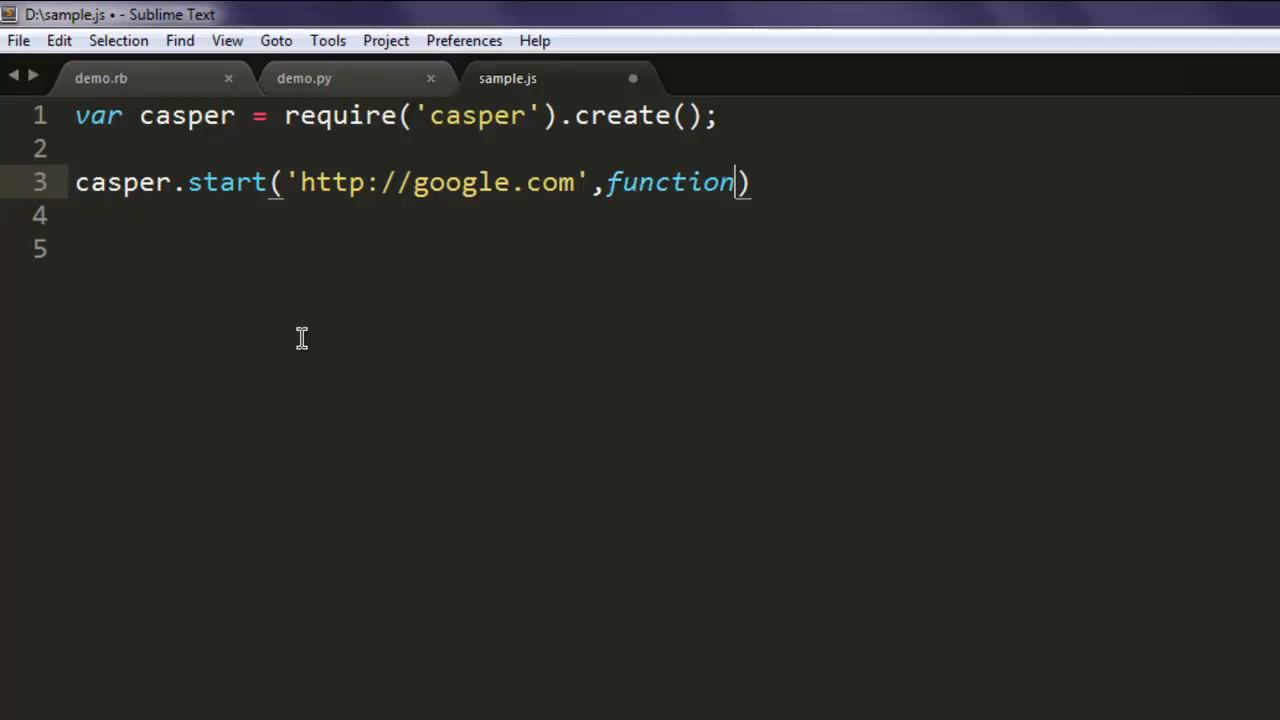
type("()")
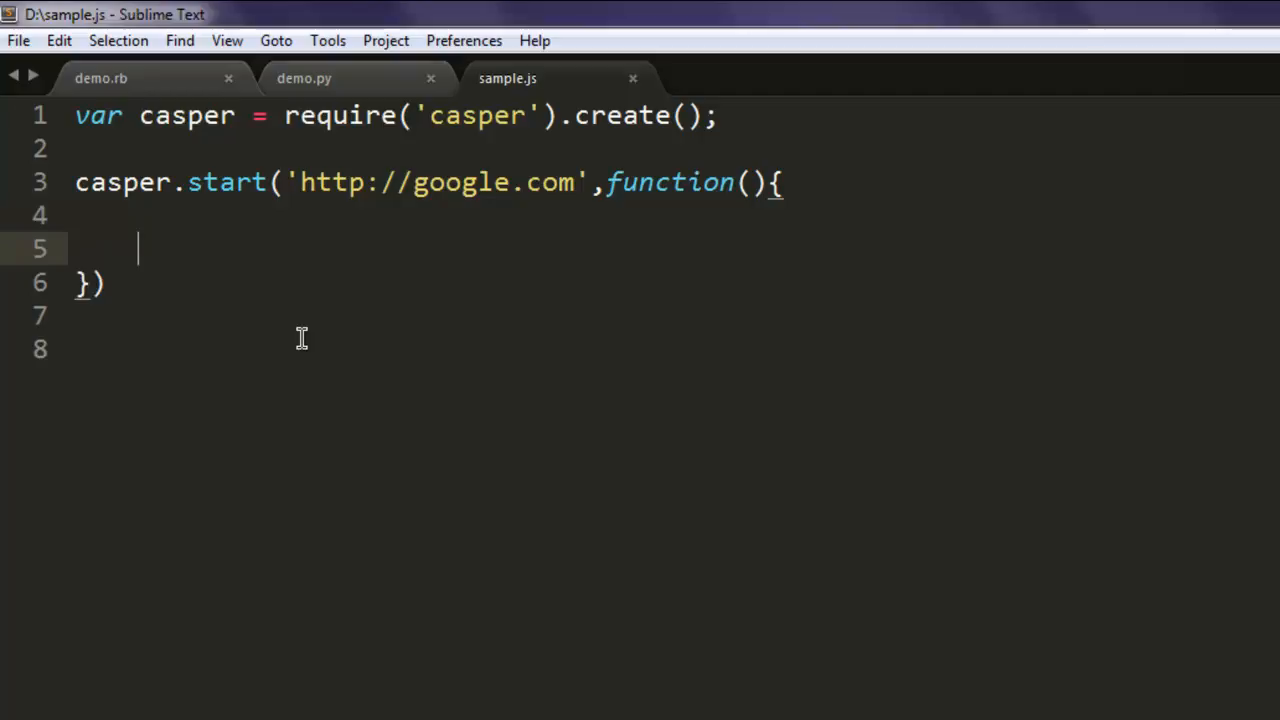
Step: Inside the callback, capture the page to 'img1.png' and close the block
type("casper.capture")
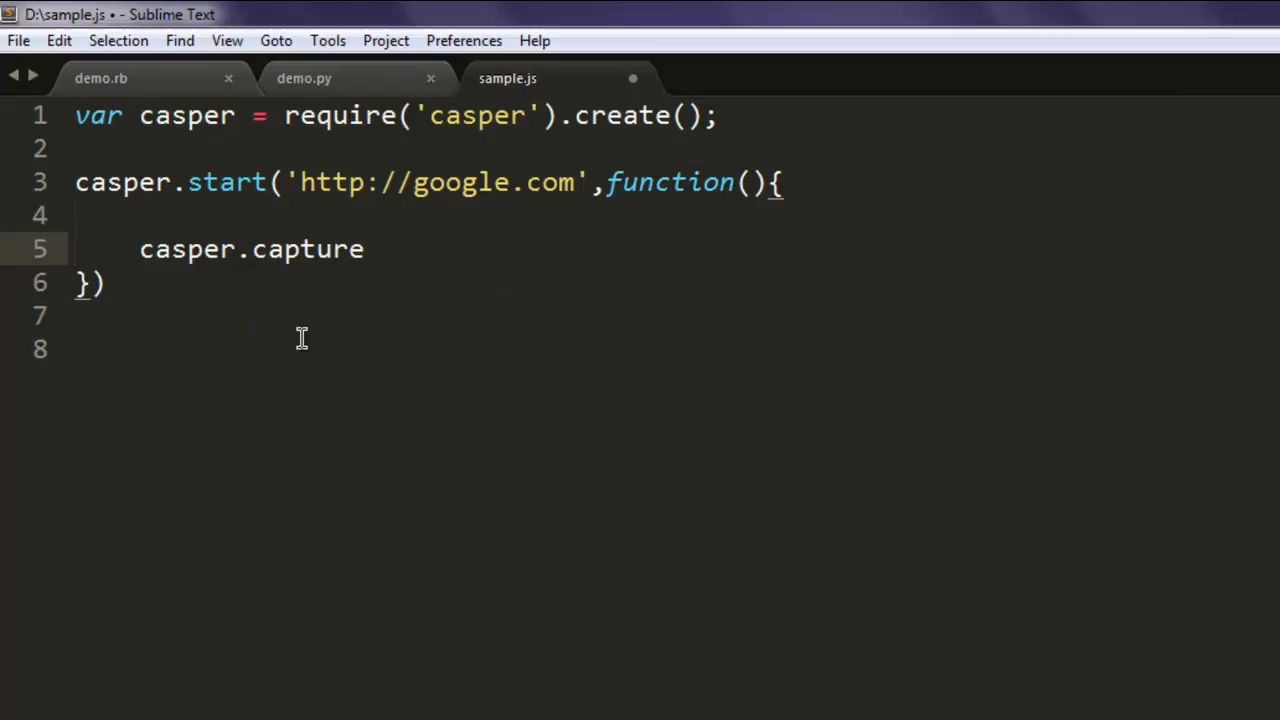
type("('im')")
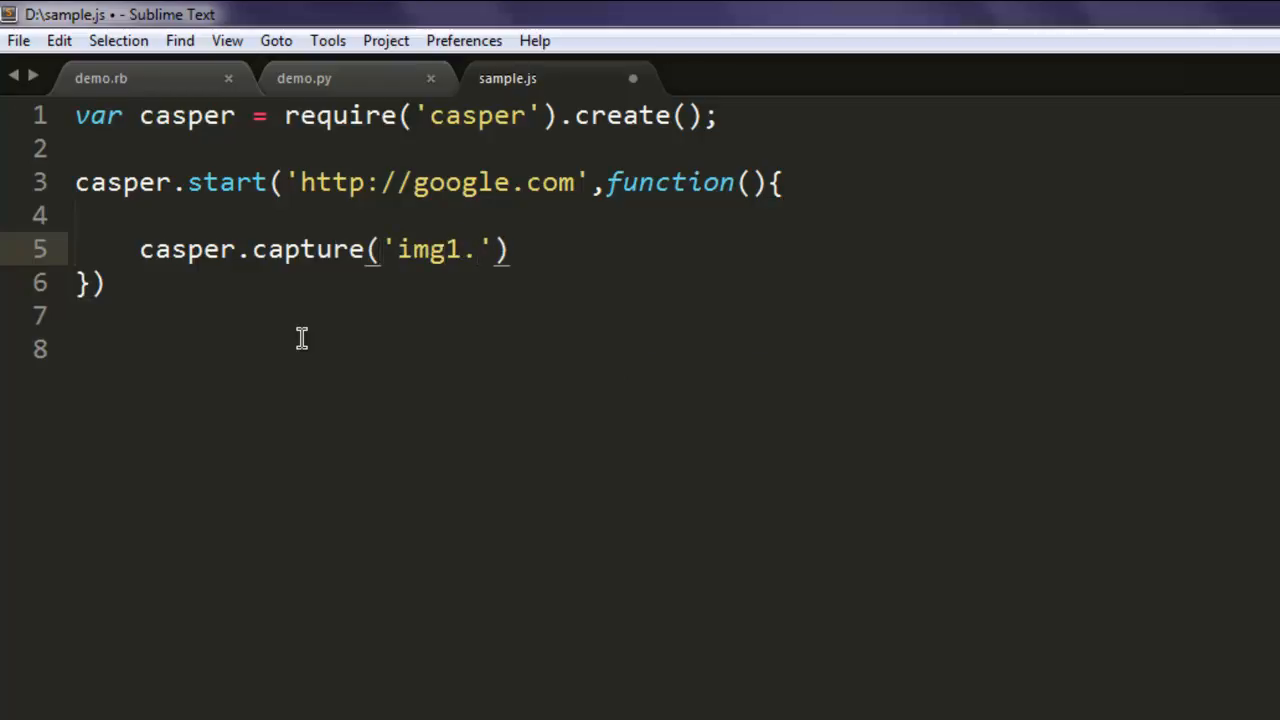
type("png');")
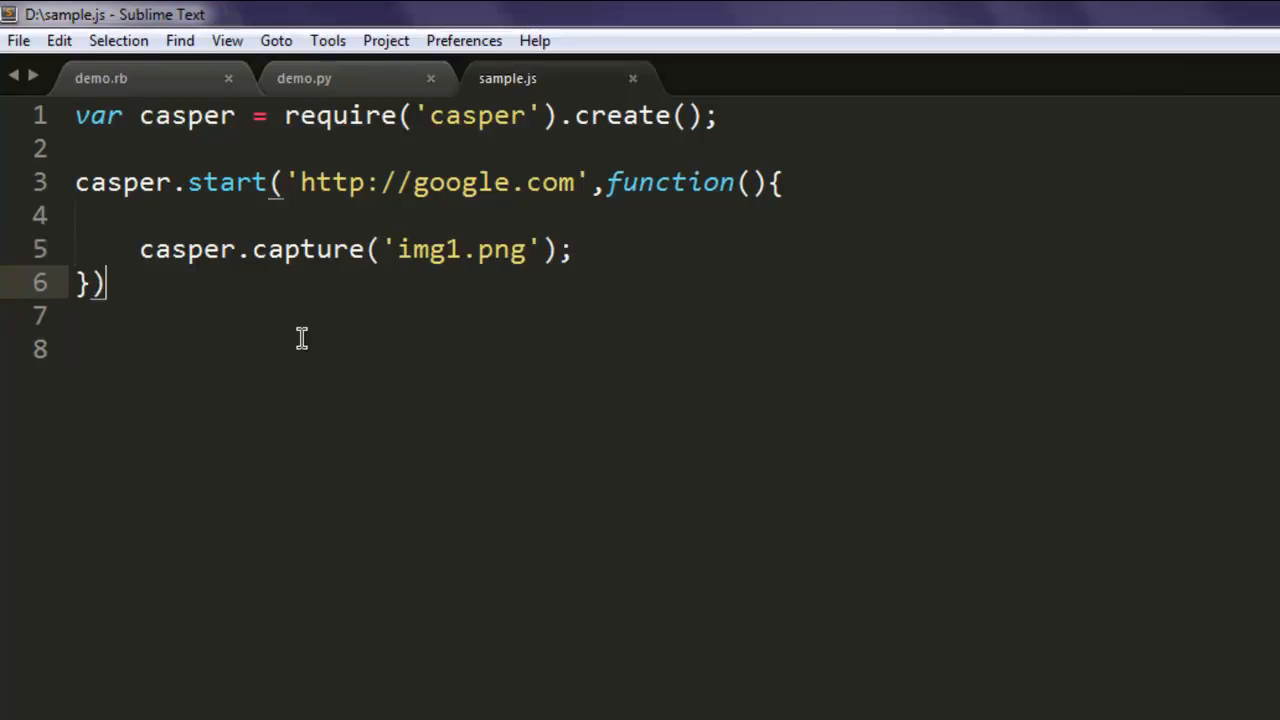
type("casp")
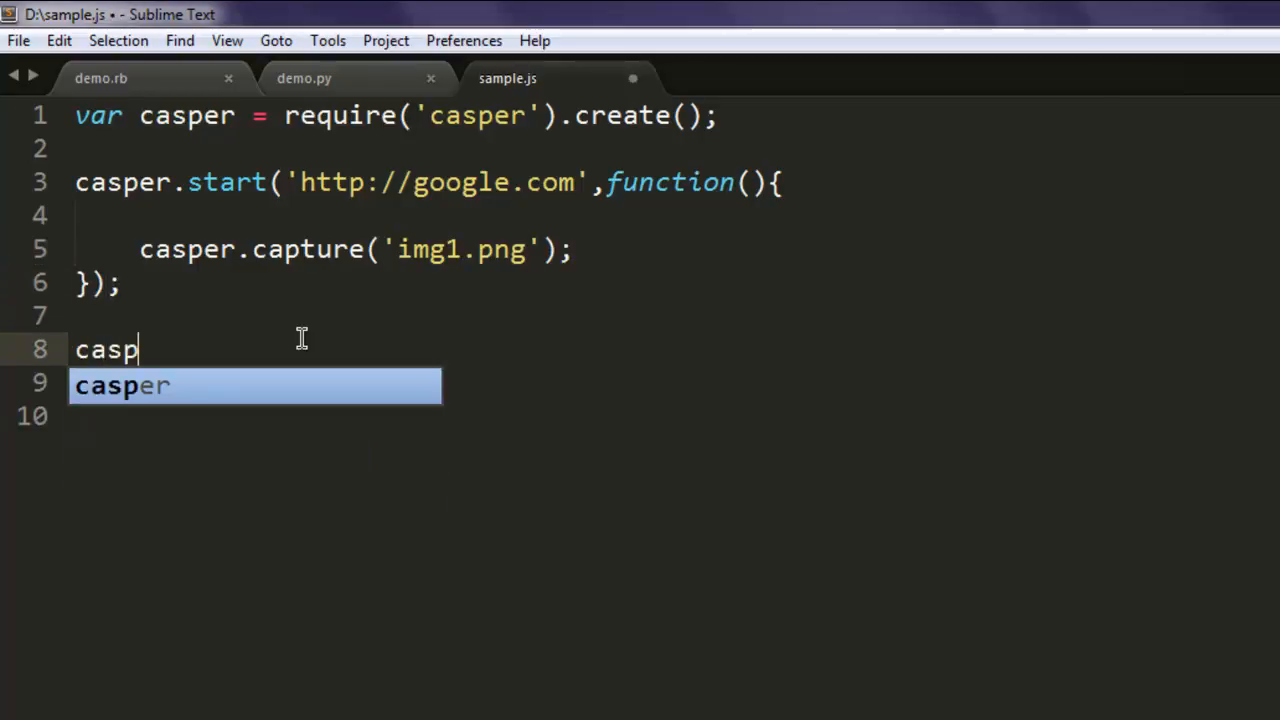
Step: End sample.js with `casper.run();` and save the script
type("er.run()")
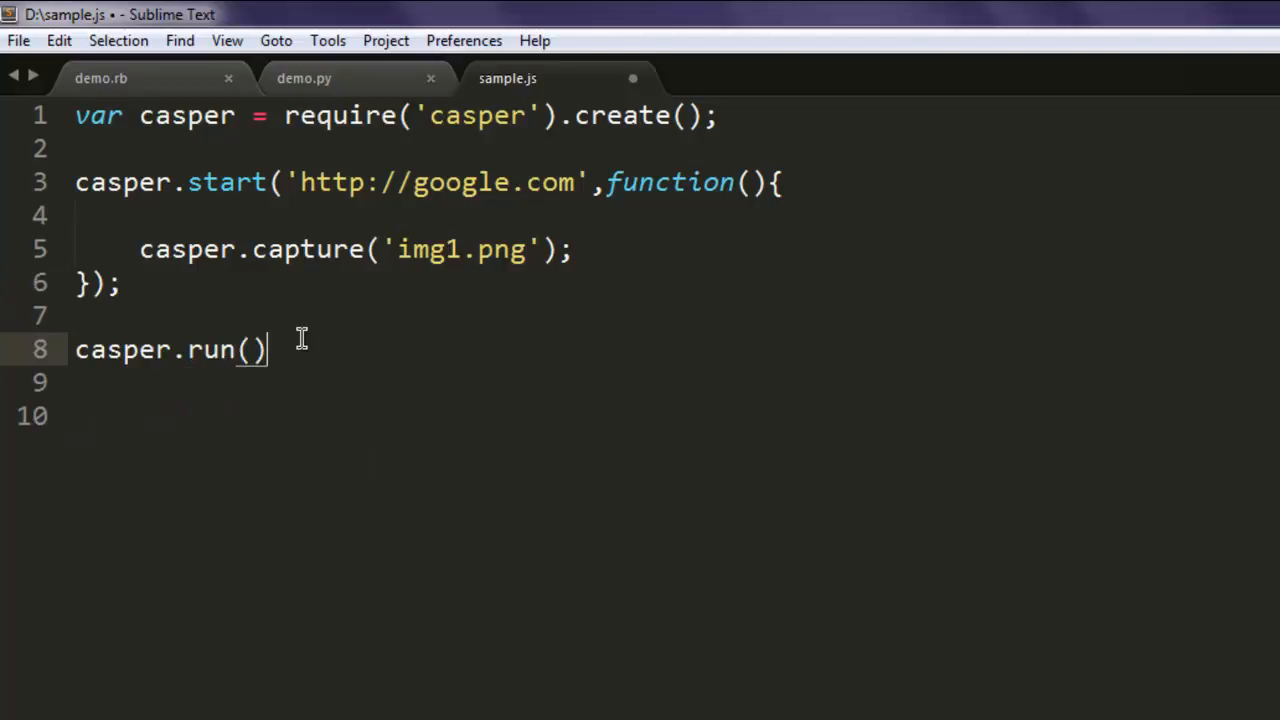
type("l")
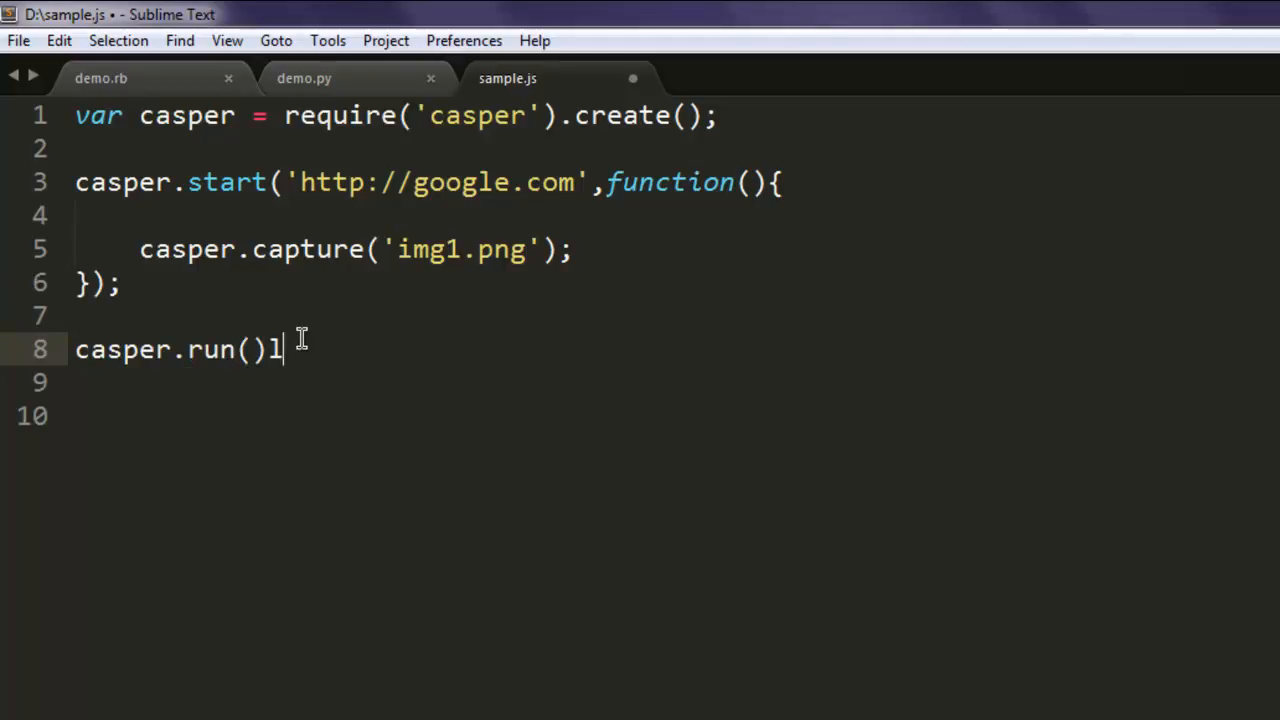
type(";")
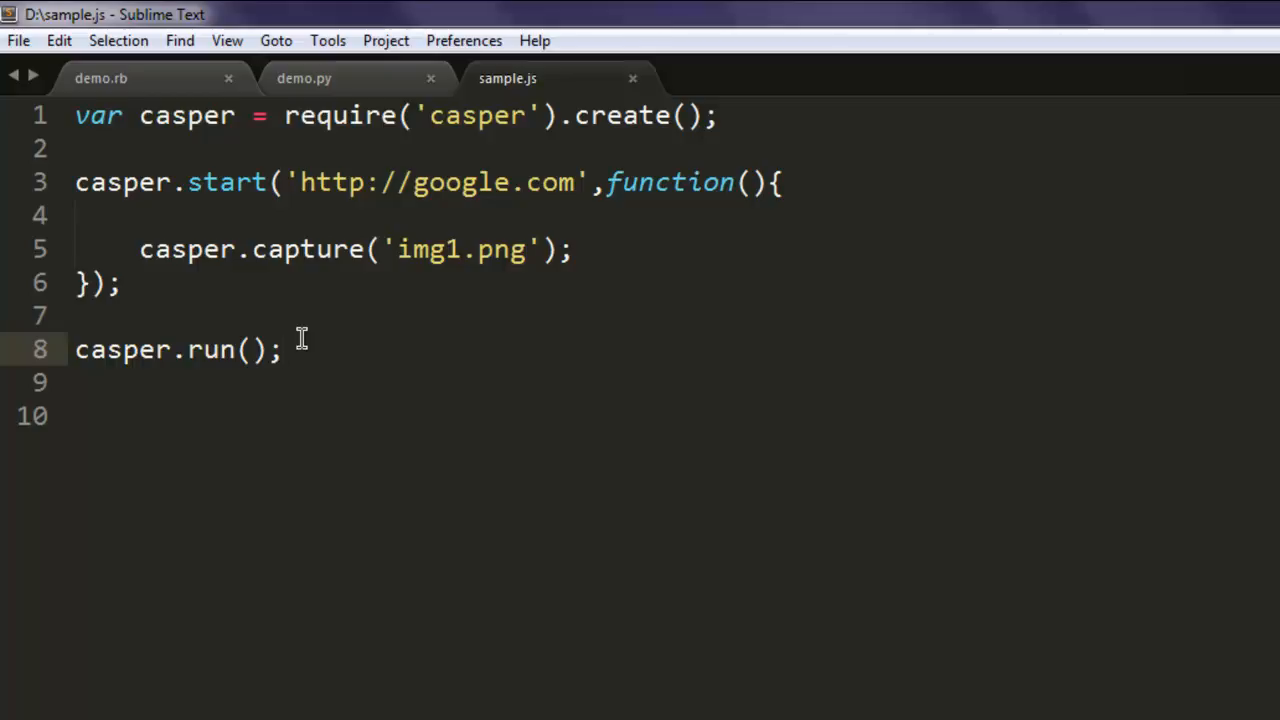
left_click(283, 349)
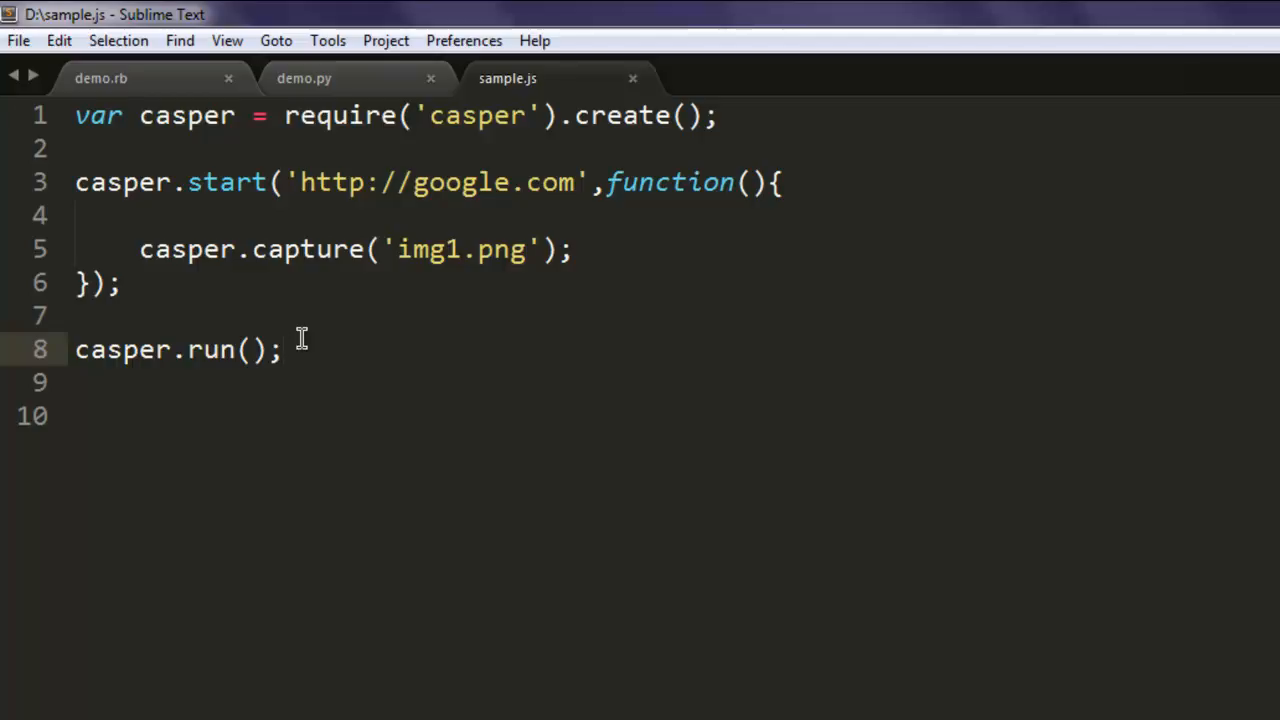
left_click(283, 349)
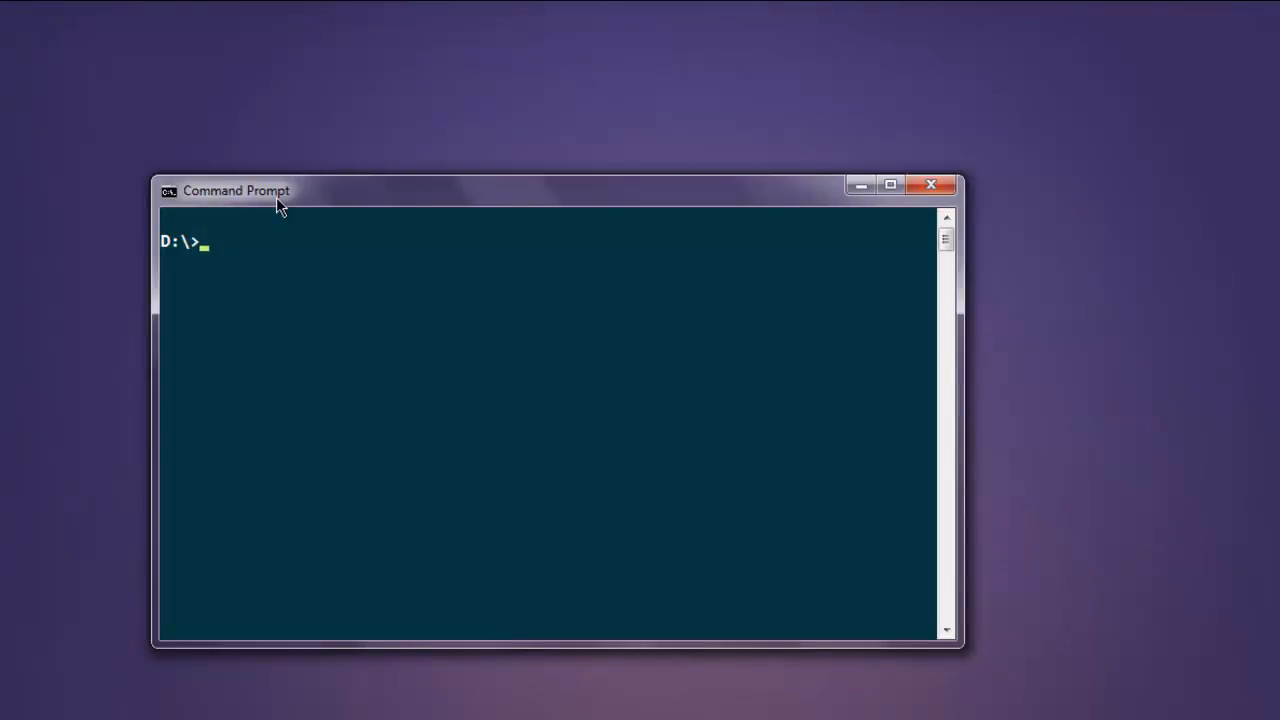
Step: Run `casperjs sample.js` at D:\> and open the generated img1.png screenshot
type("cas")
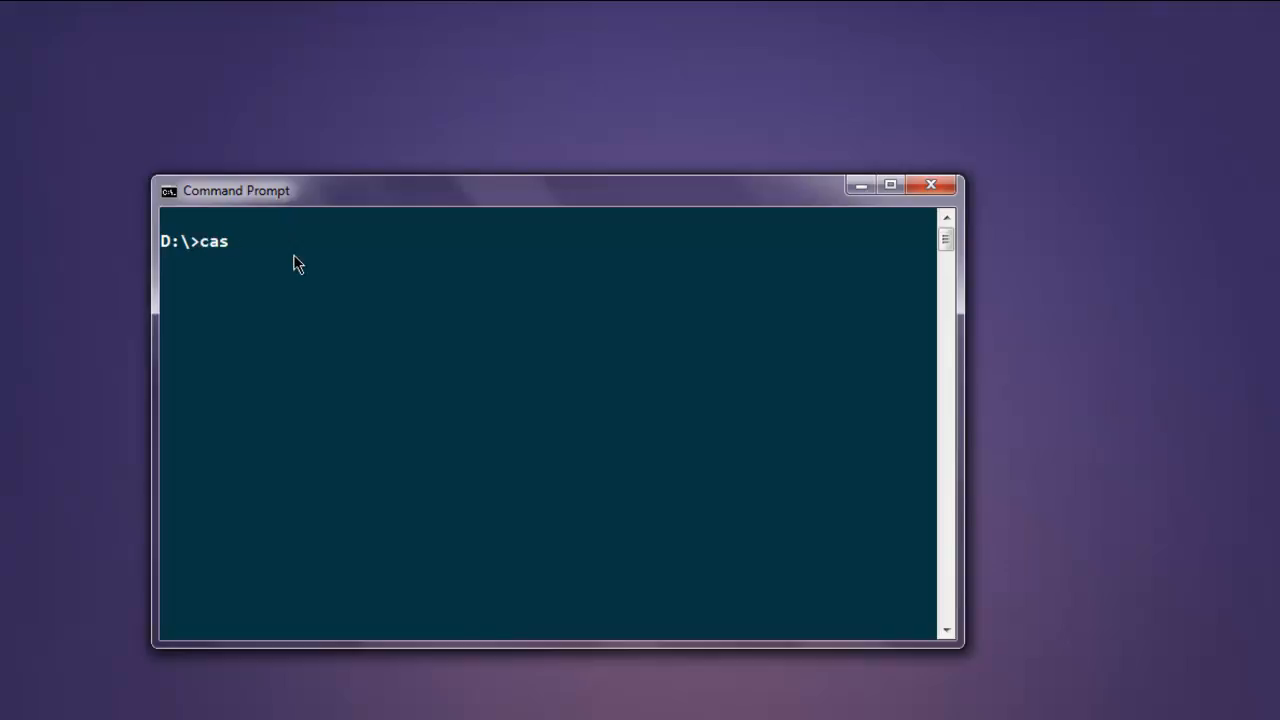
type("perjs sa")
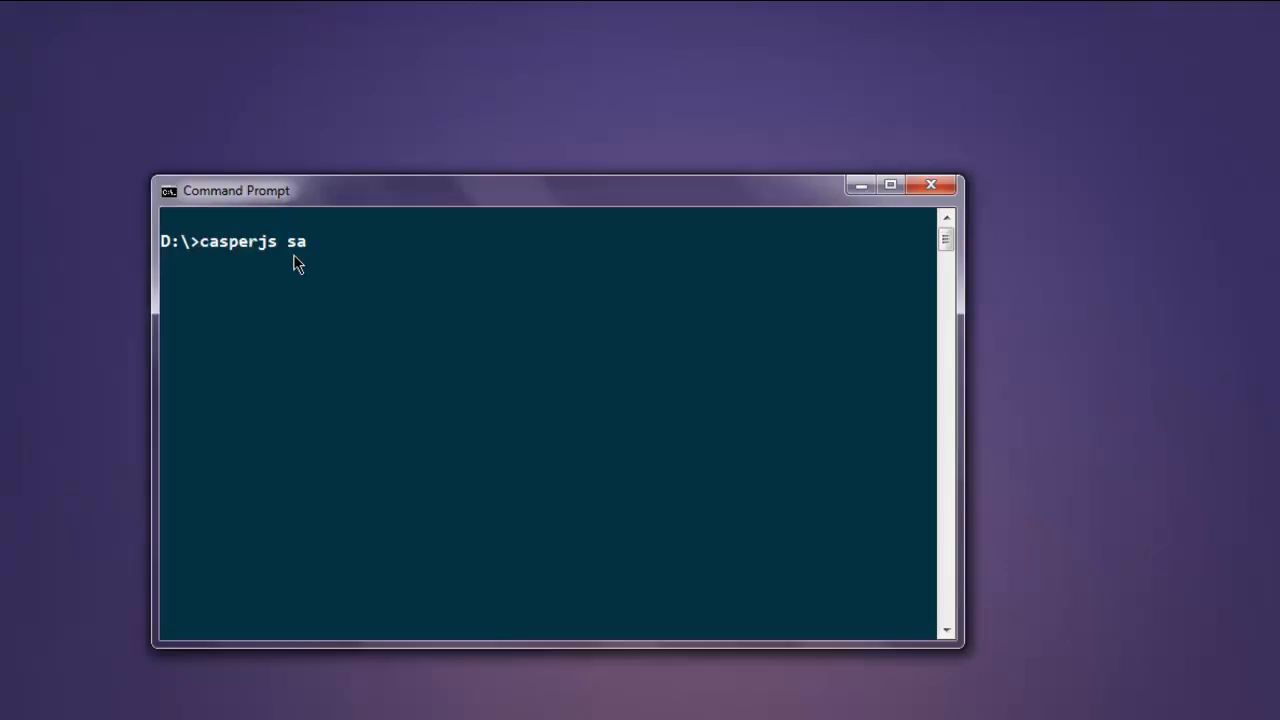
type("mple.js")
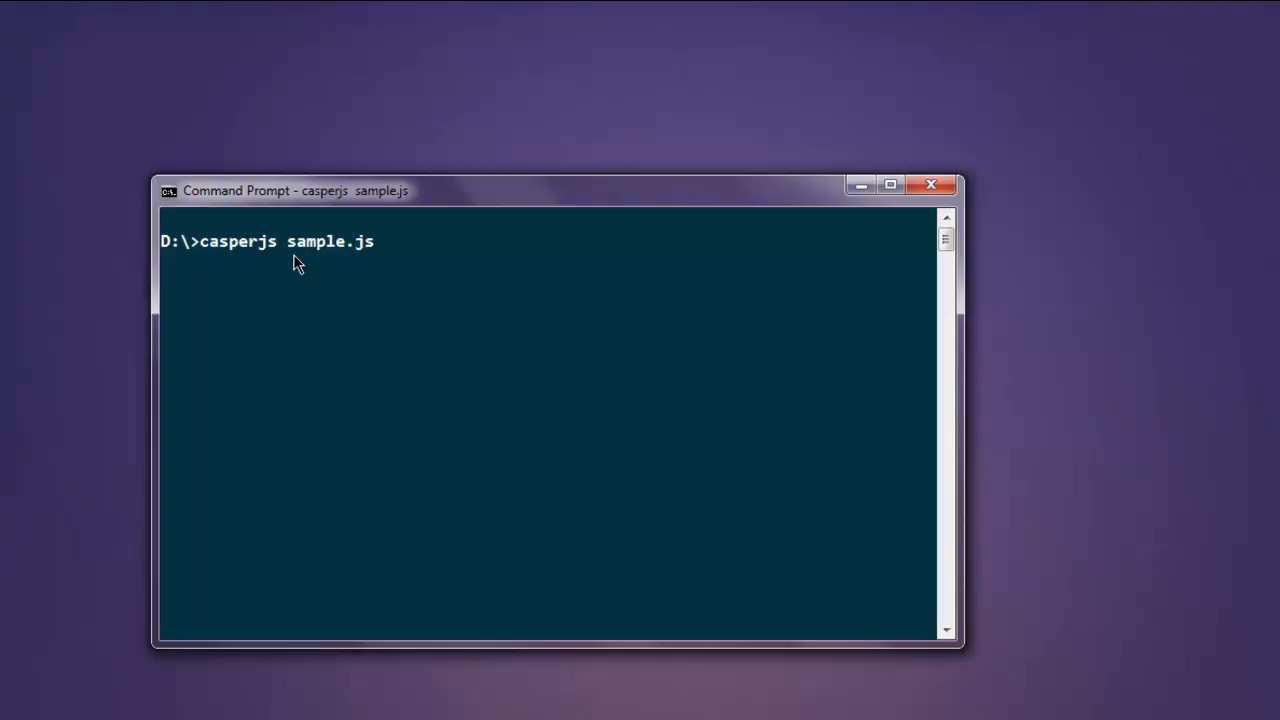
key("Return")
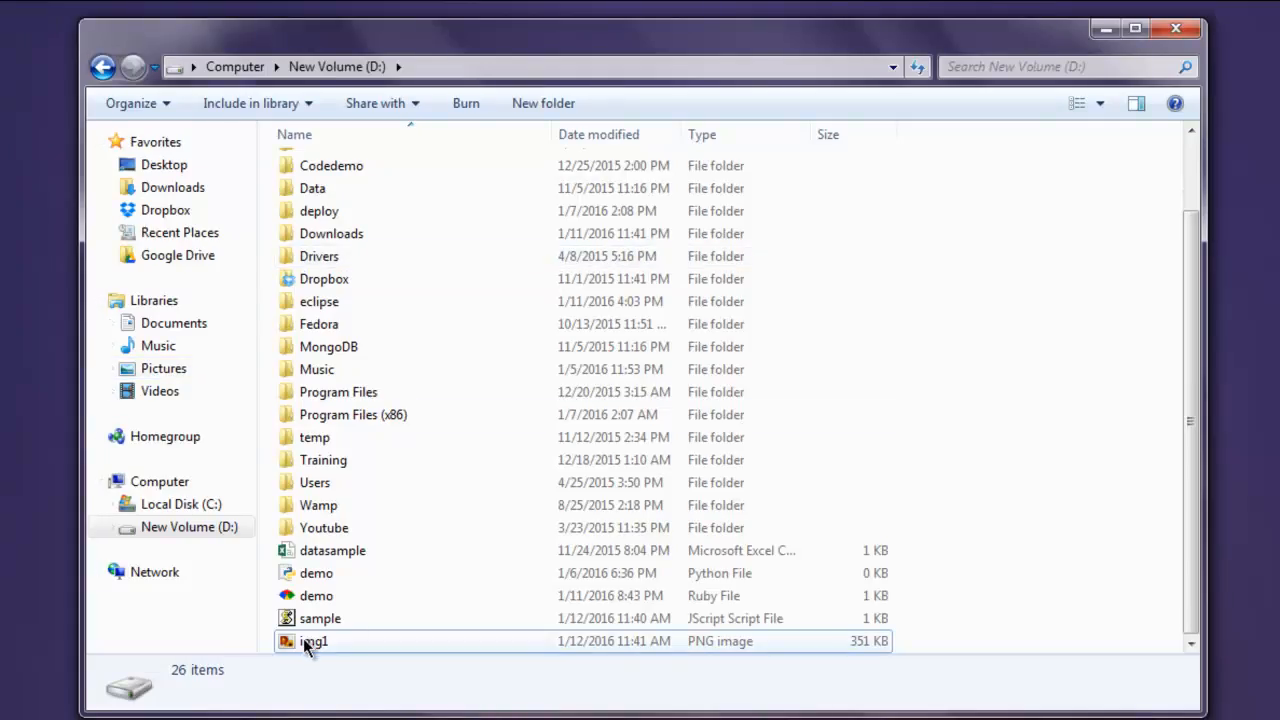
left_click(313, 641)
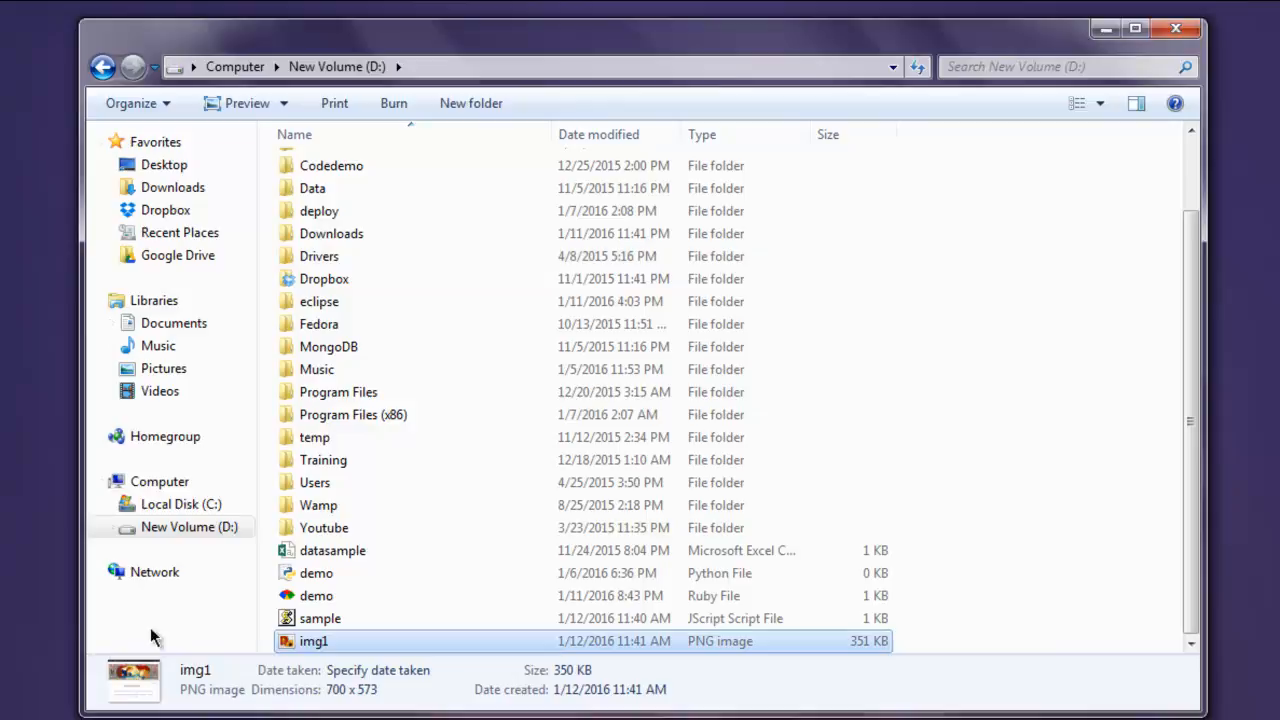
double_click(313, 641)
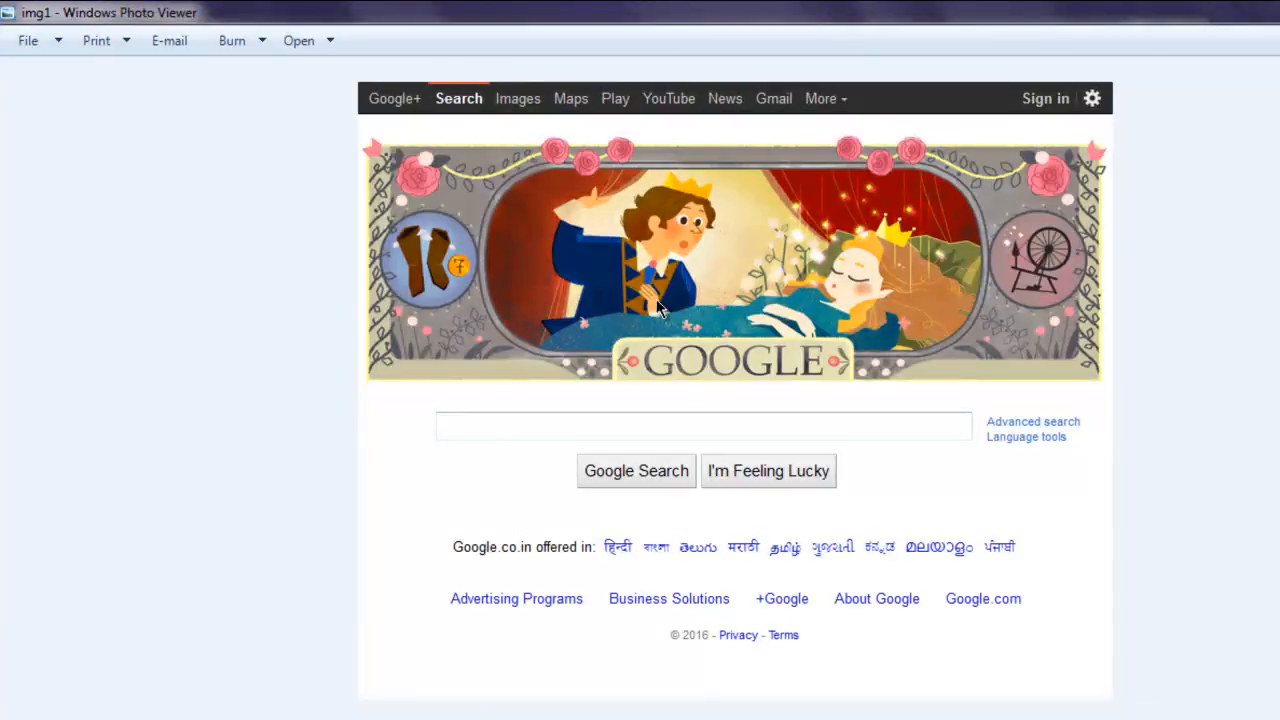
mouse_move(578, 185)
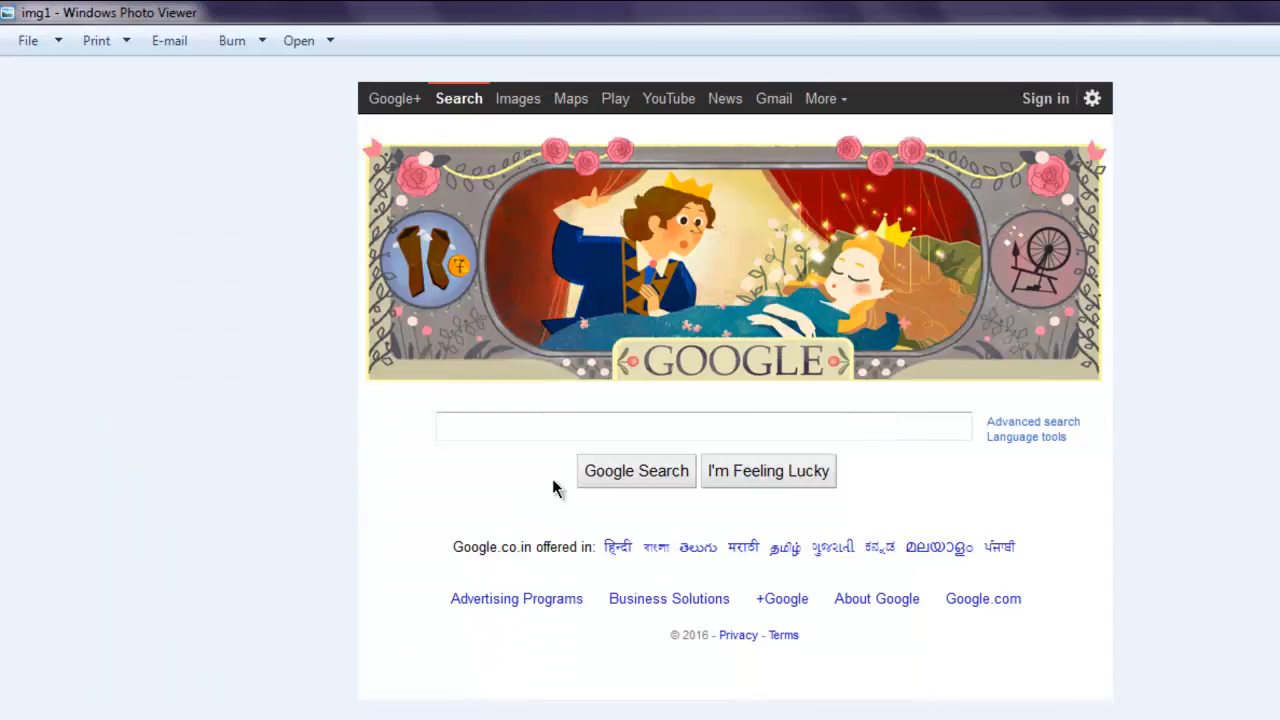
mouse_move(452, 147)
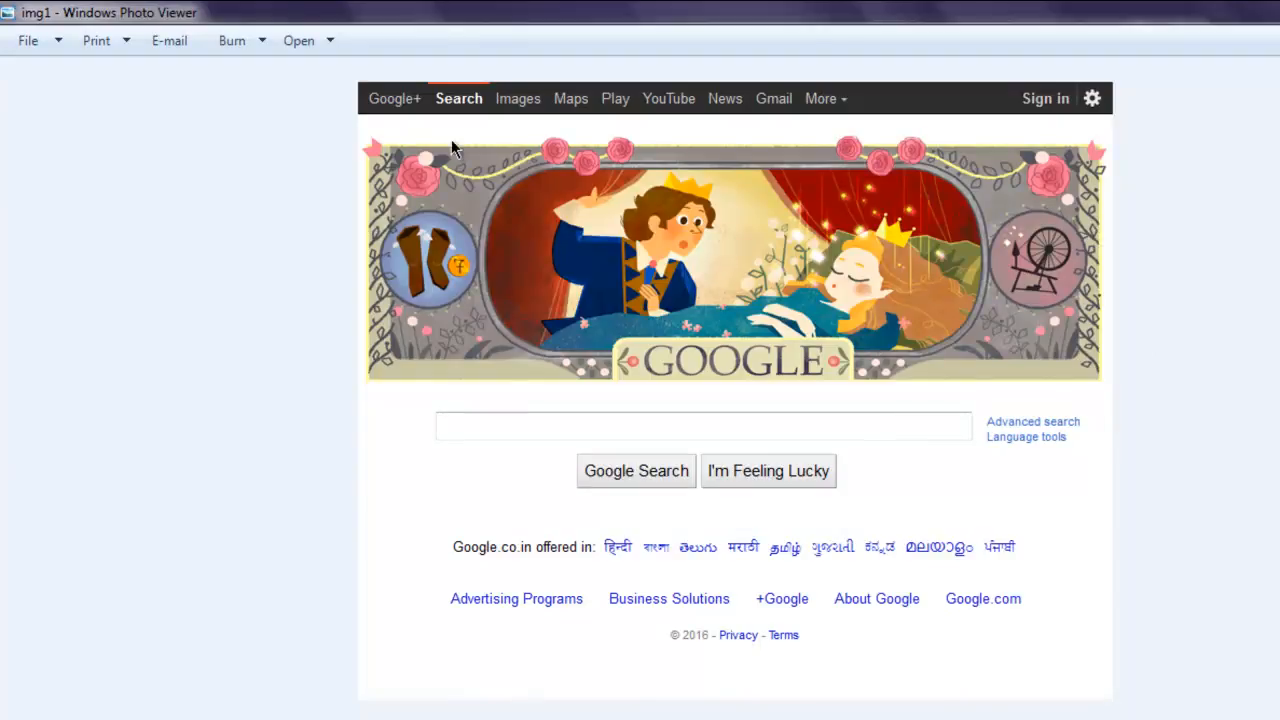
mouse_move(282, 260)
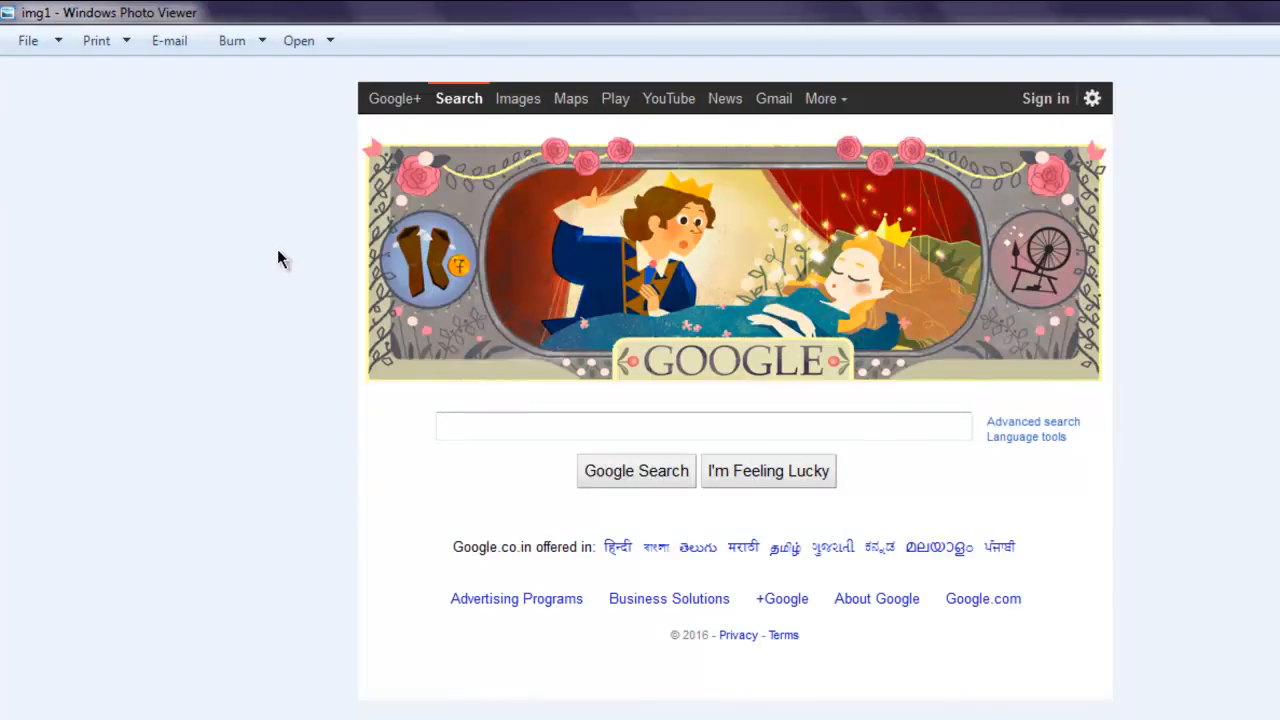
mouse_move(1125, 85)
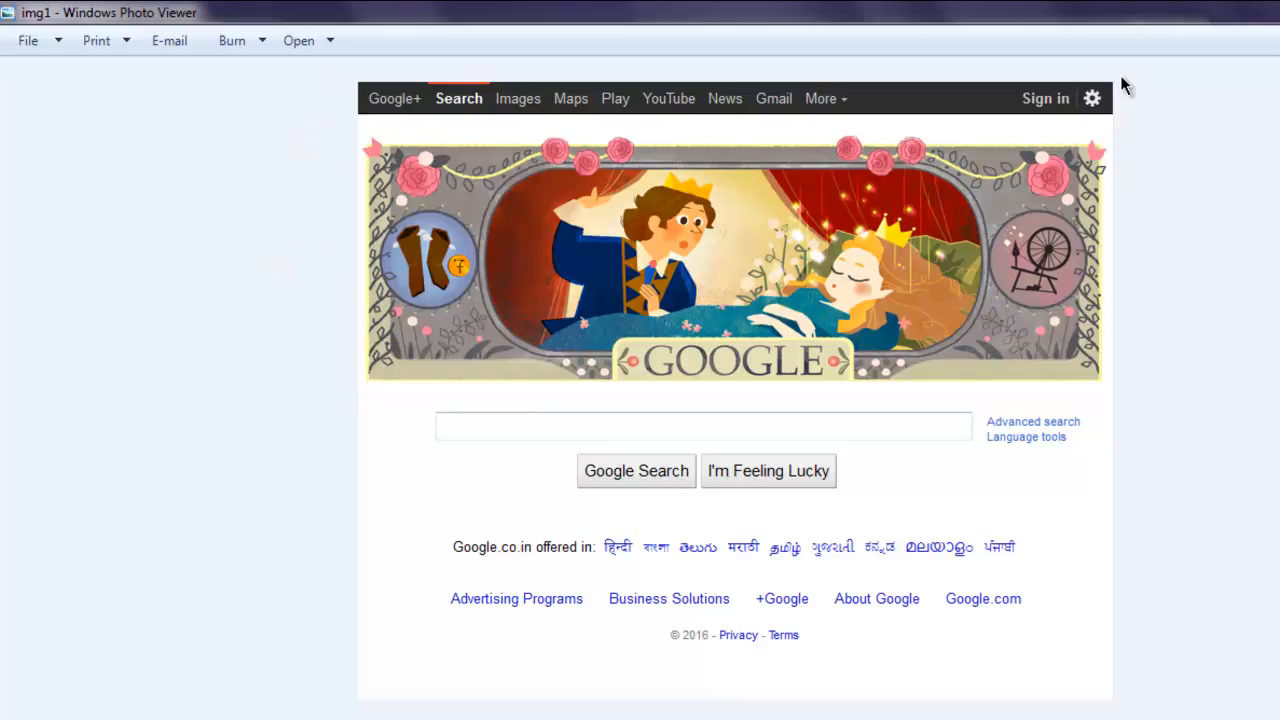
mouse_move(325, 448)
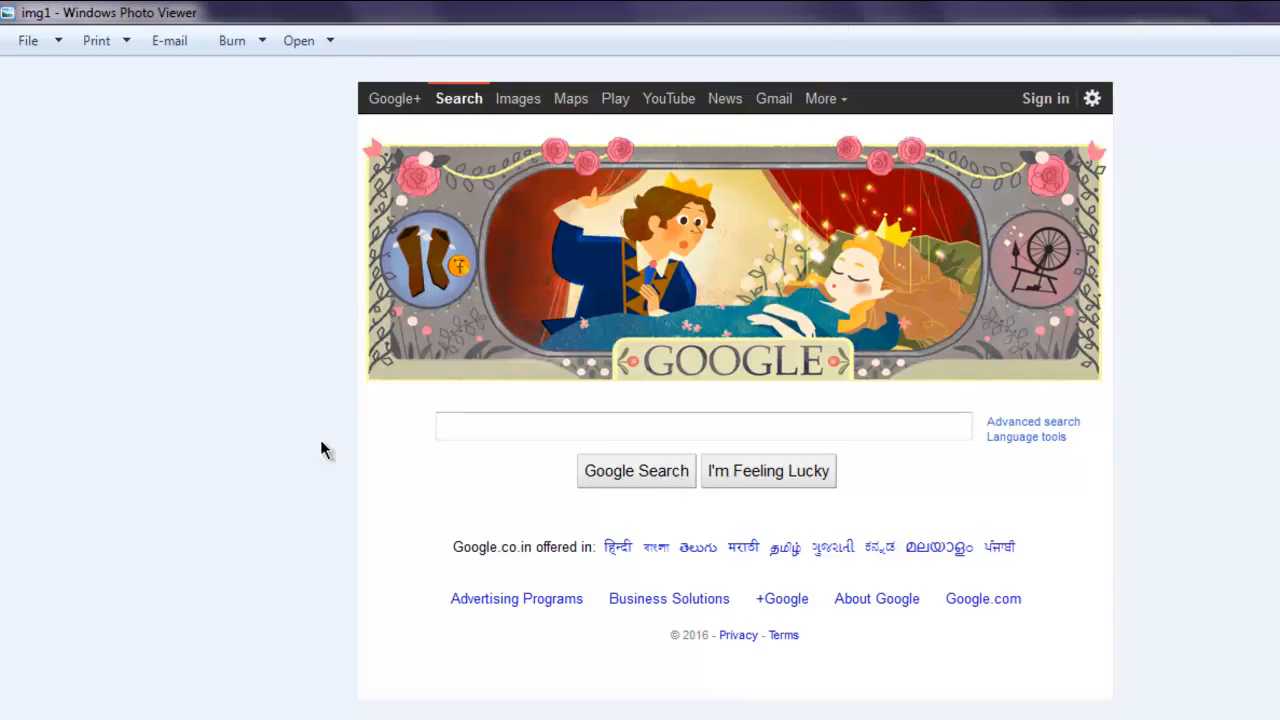
mouse_move(315, 441)
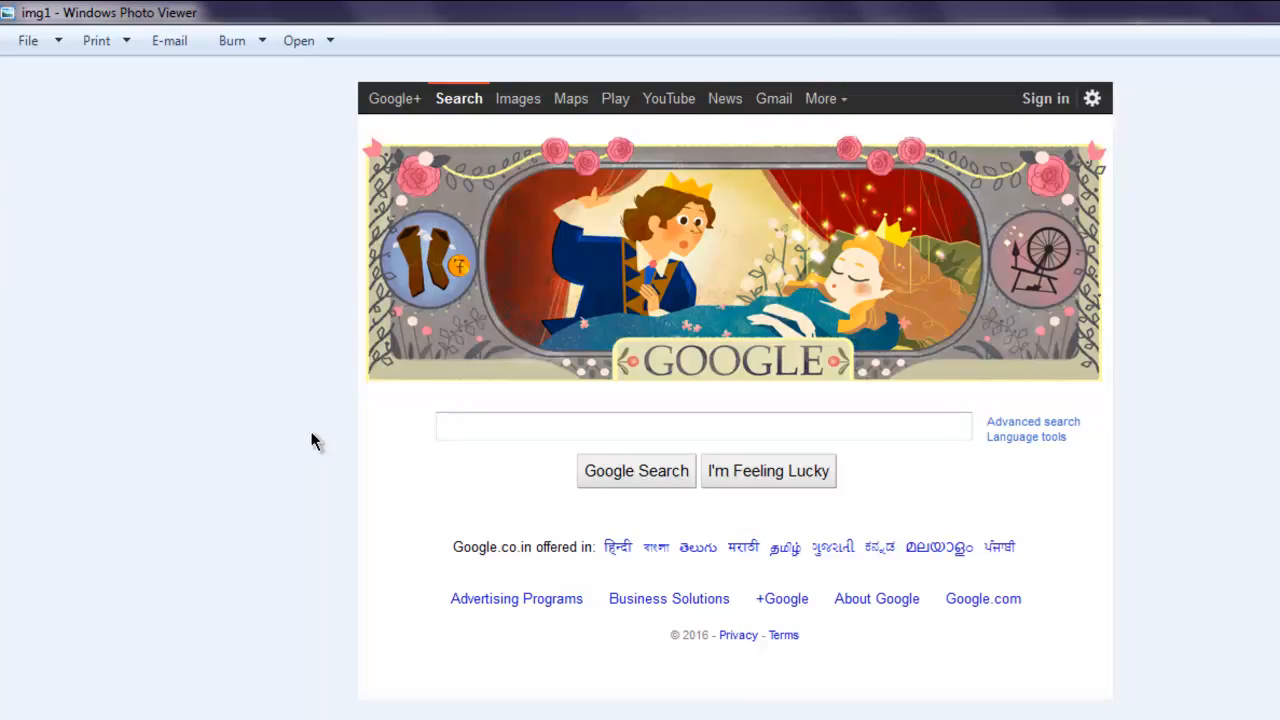
mouse_move(337, 430)
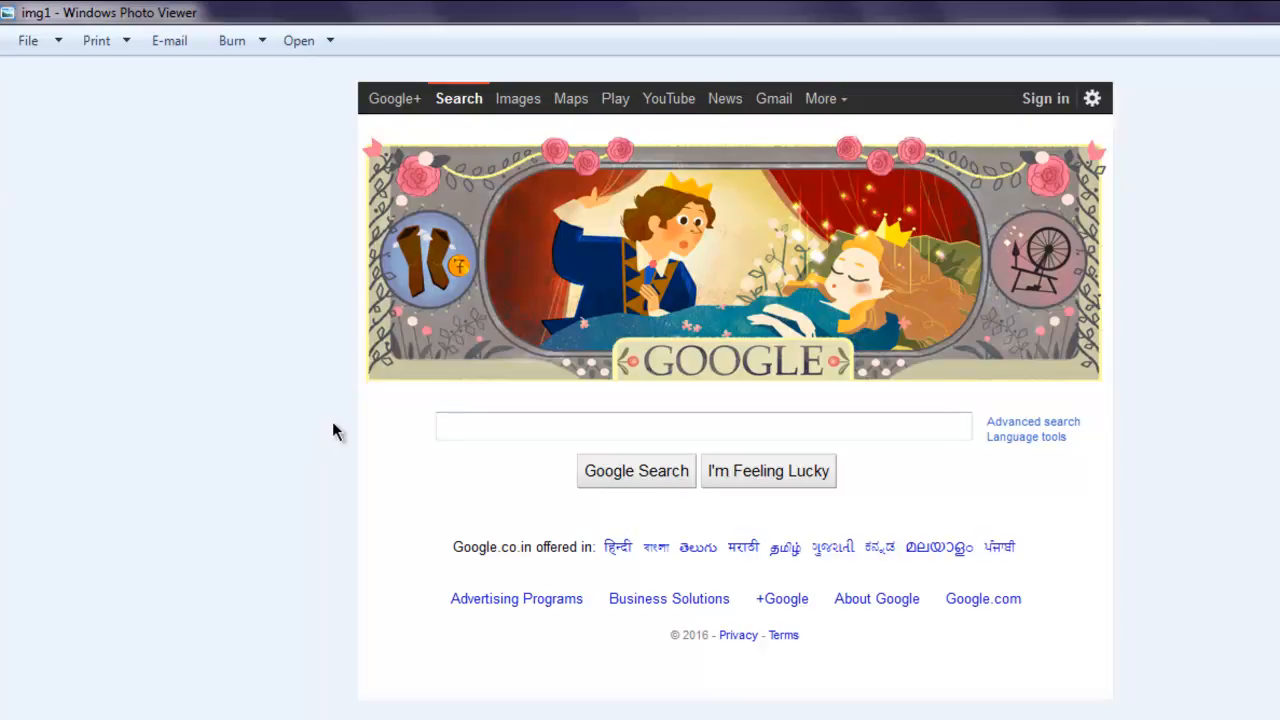